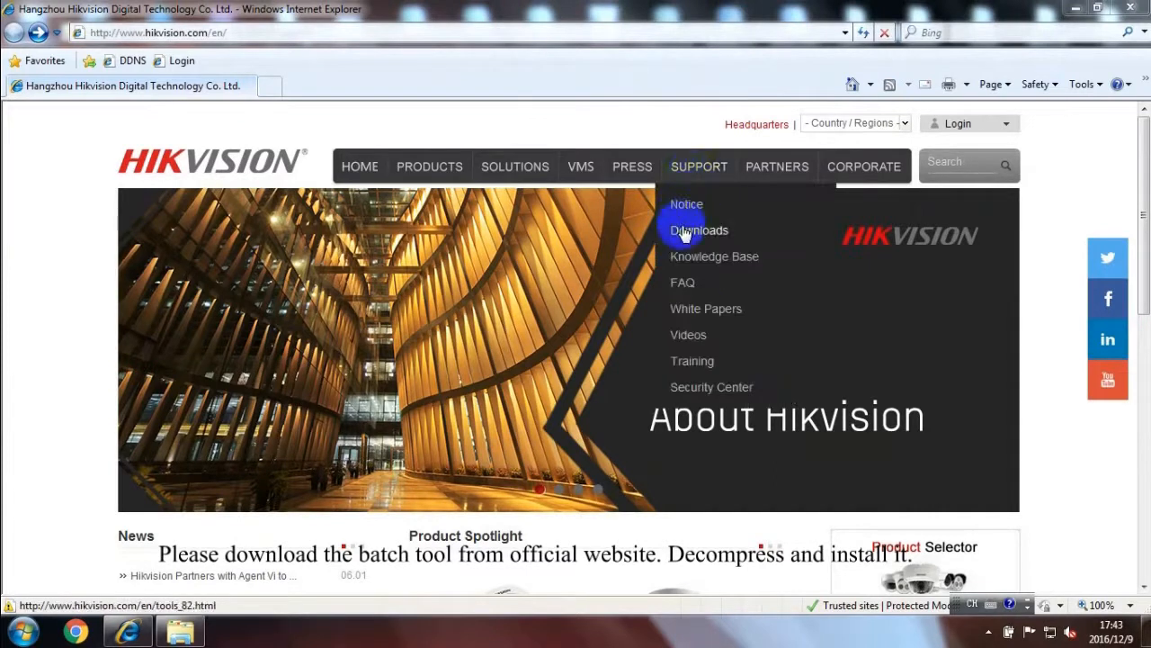
Step: Expand the Batch Configuration Tool V2.0.0.2 entry on the Hikvision support Tools downloads page
left_click(697, 230)
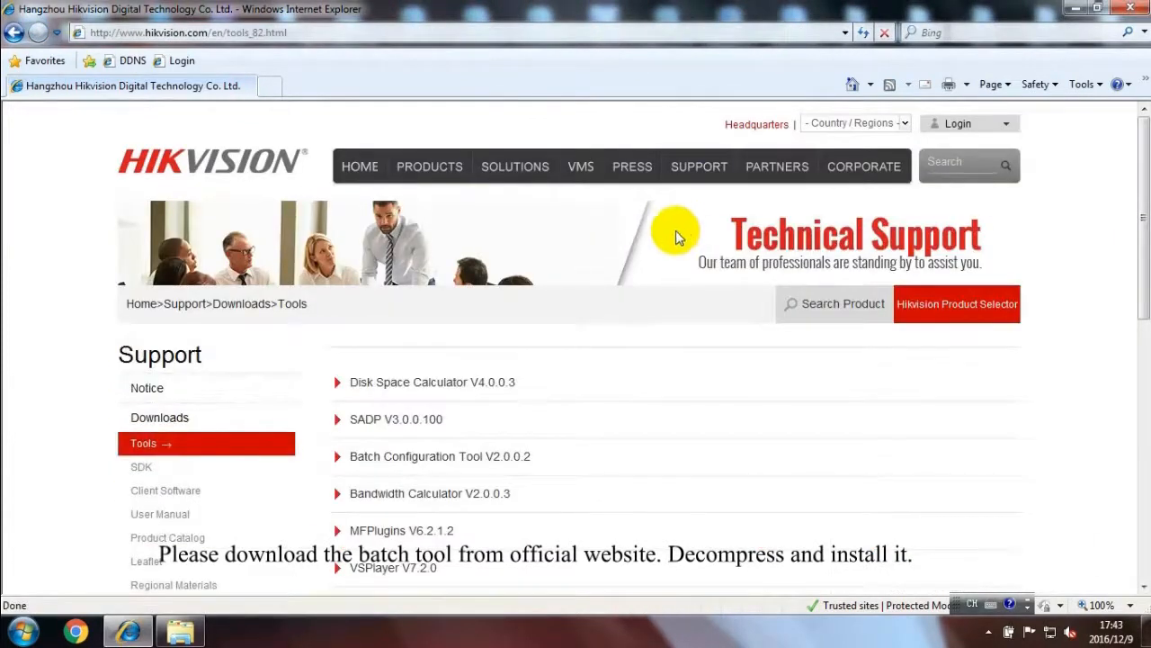
mouse_move(493, 462)
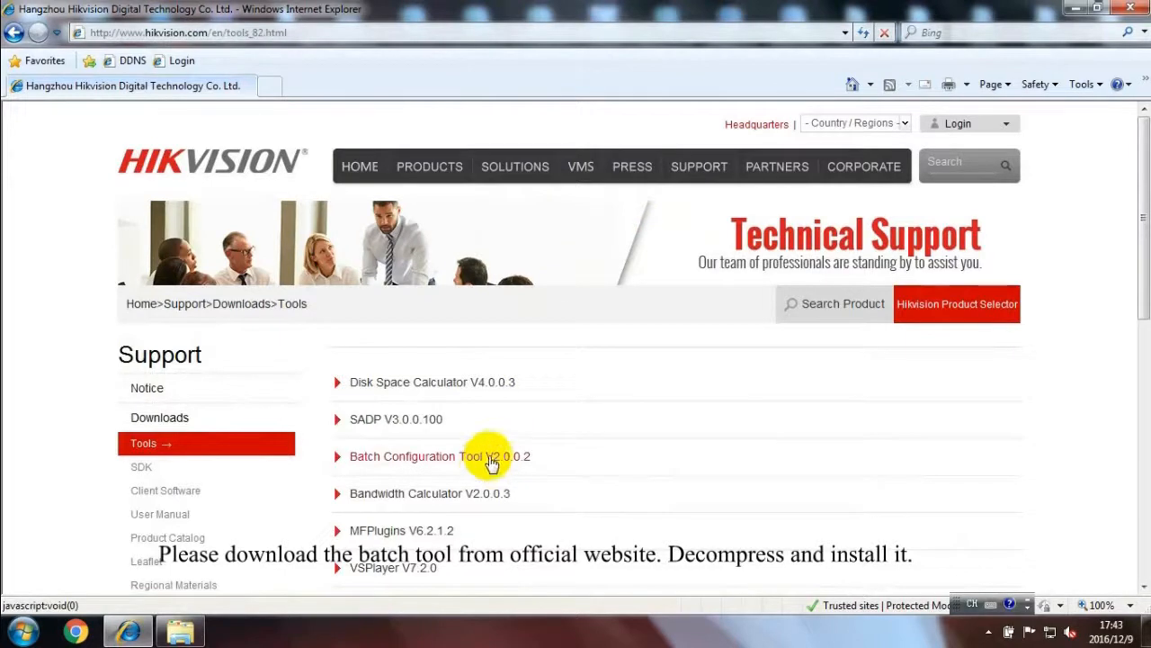
left_click(423, 457)
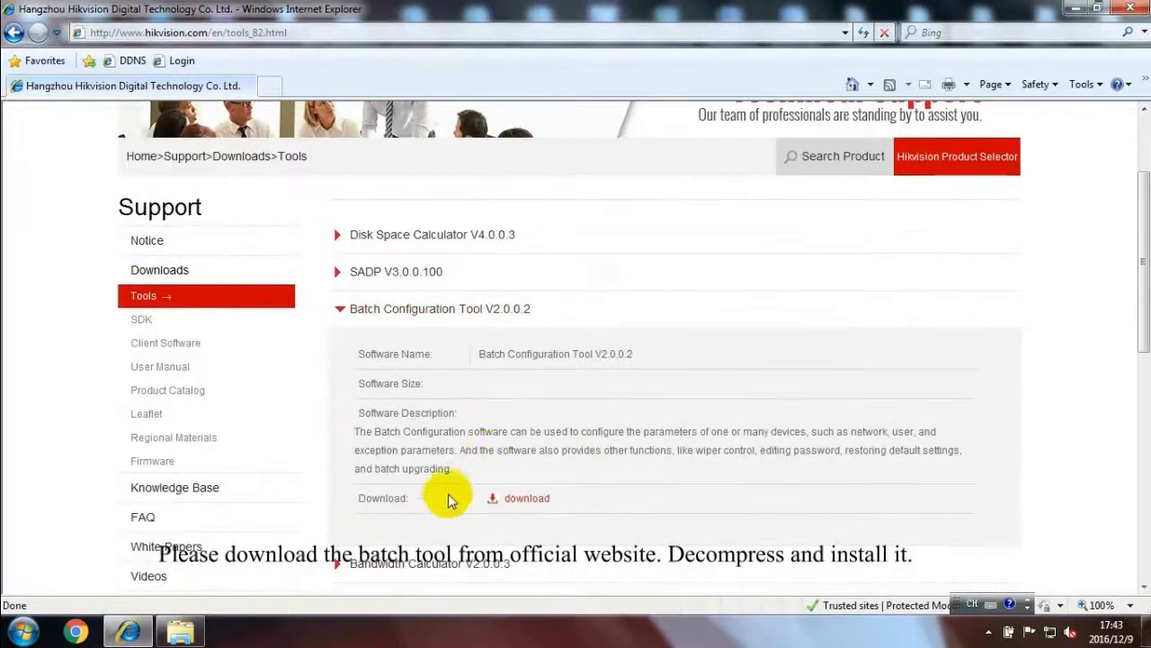
mouse_move(493, 500)
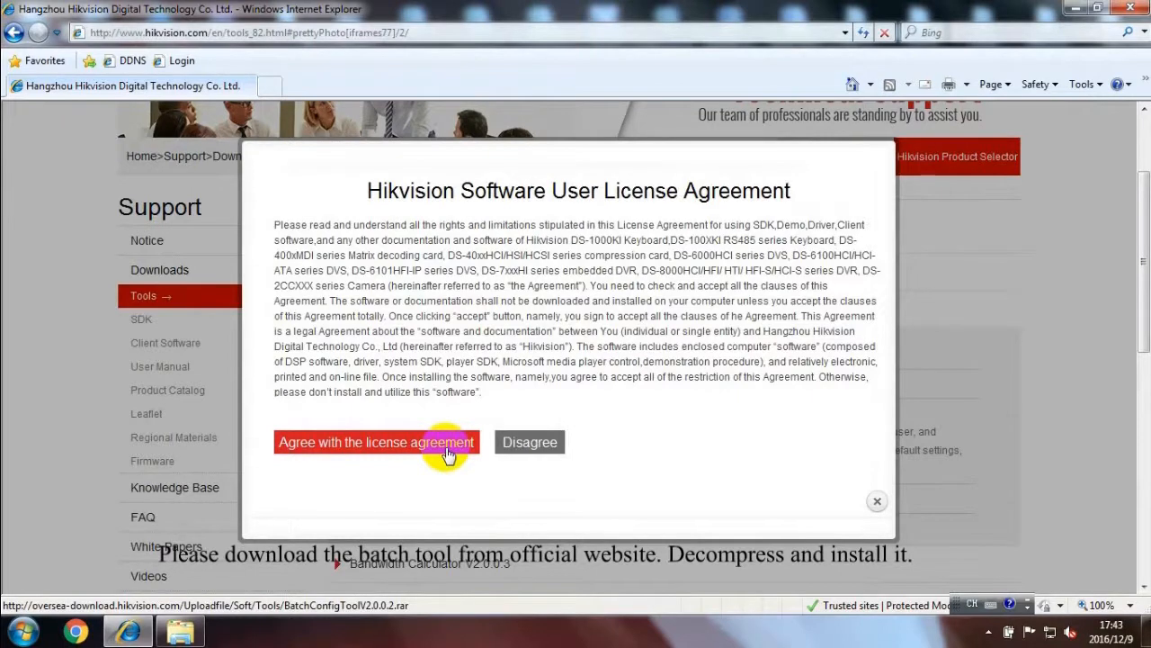
Step: Agree to the license agreement, then launch BatchConfigTool from the batch tool folder
left_click(376, 443)
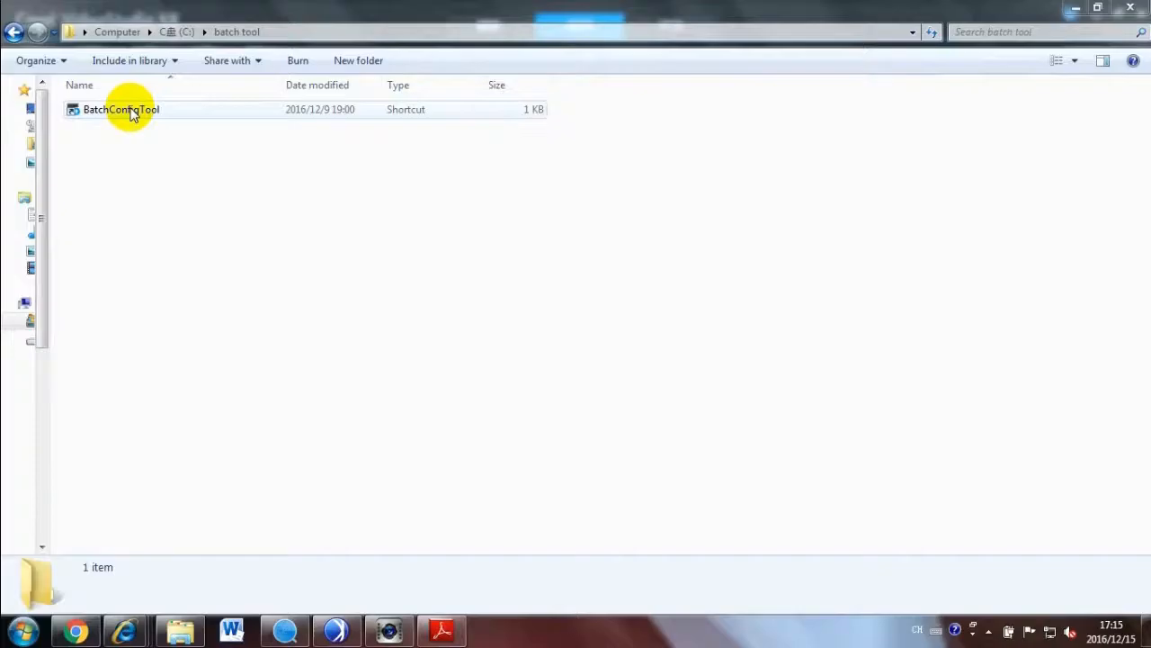
double_click(120, 109)
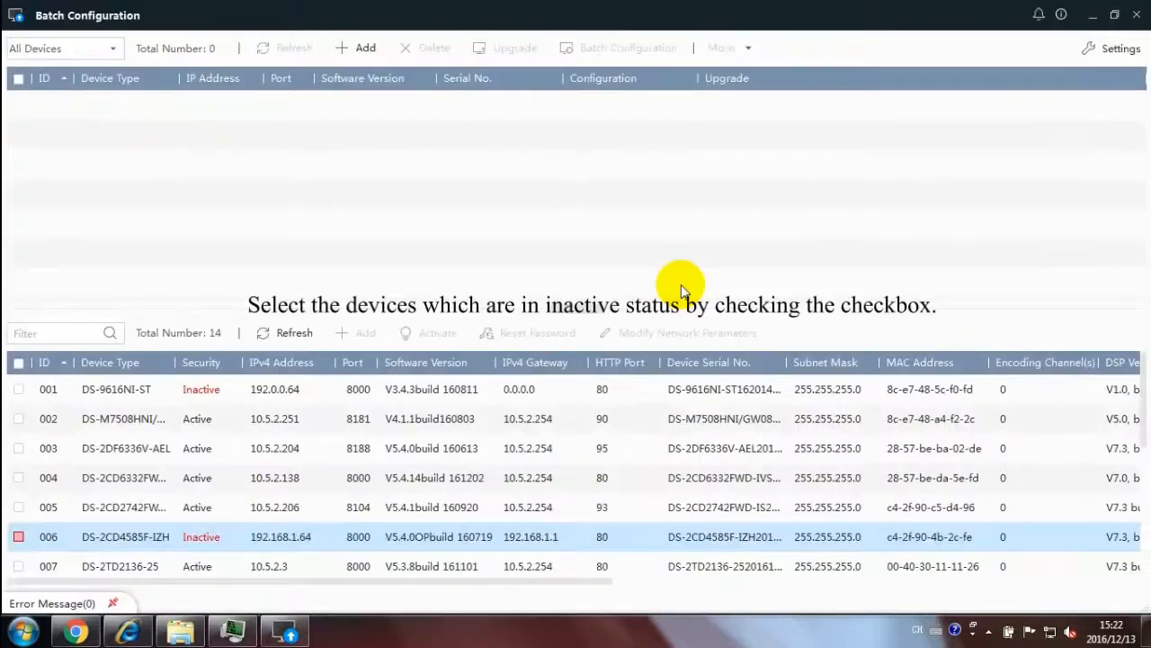
Step: Activate inactive devices 001 and 006 with a new confirmed password so both list as Active
left_click(18, 389)
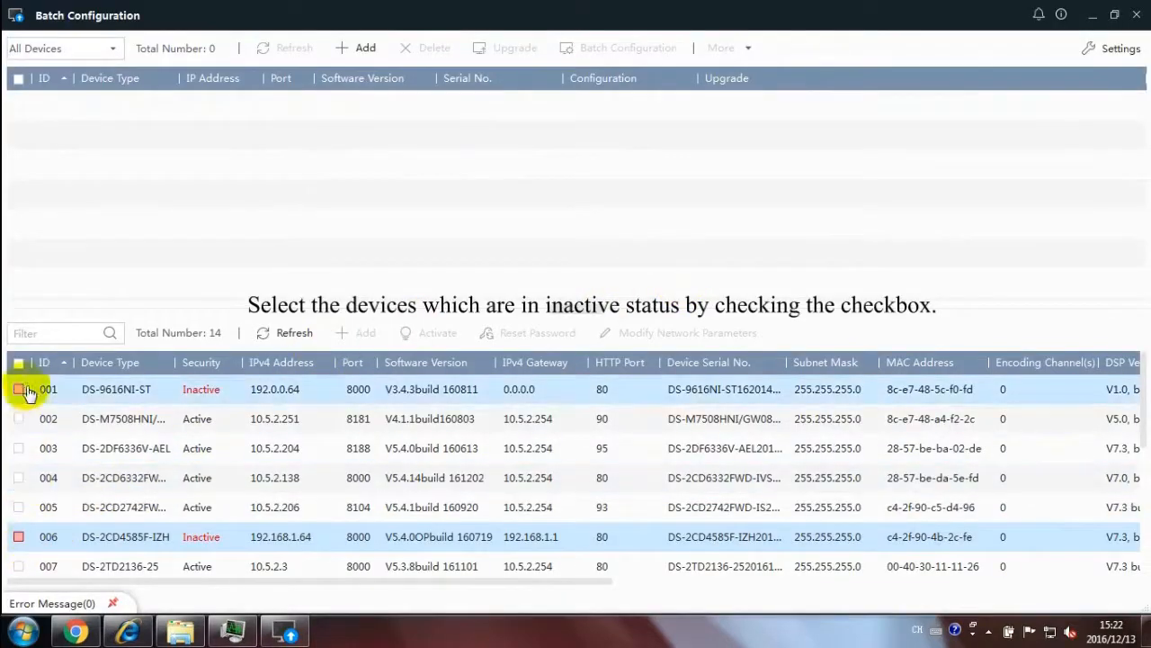
left_click(18, 389)
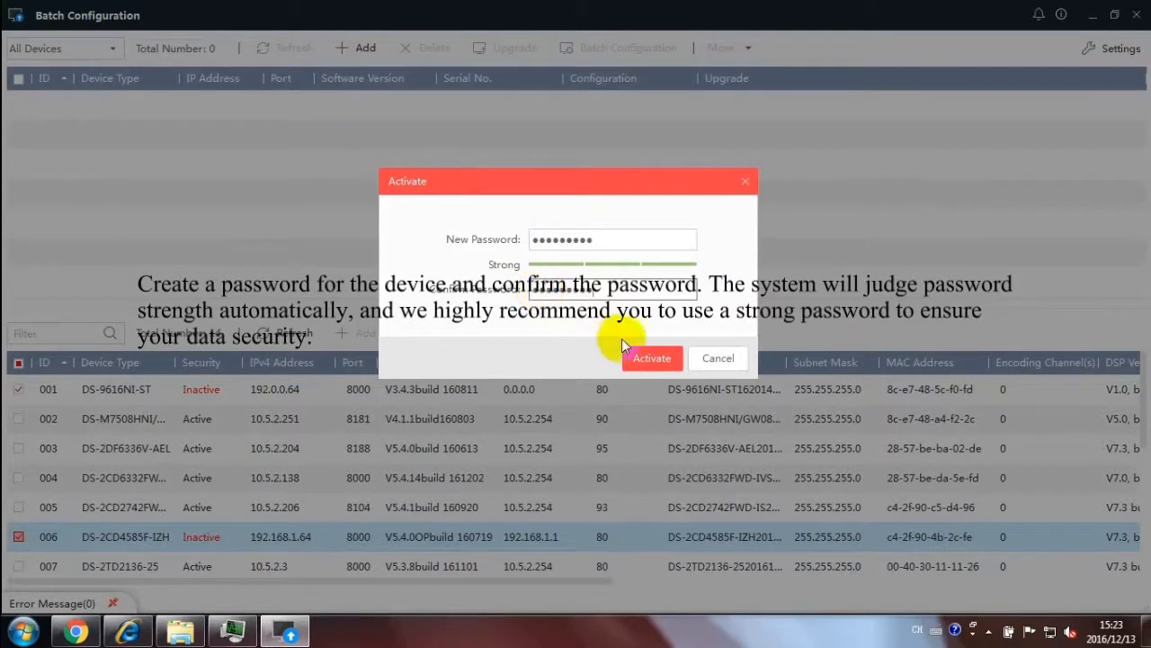
left_click(651, 358)
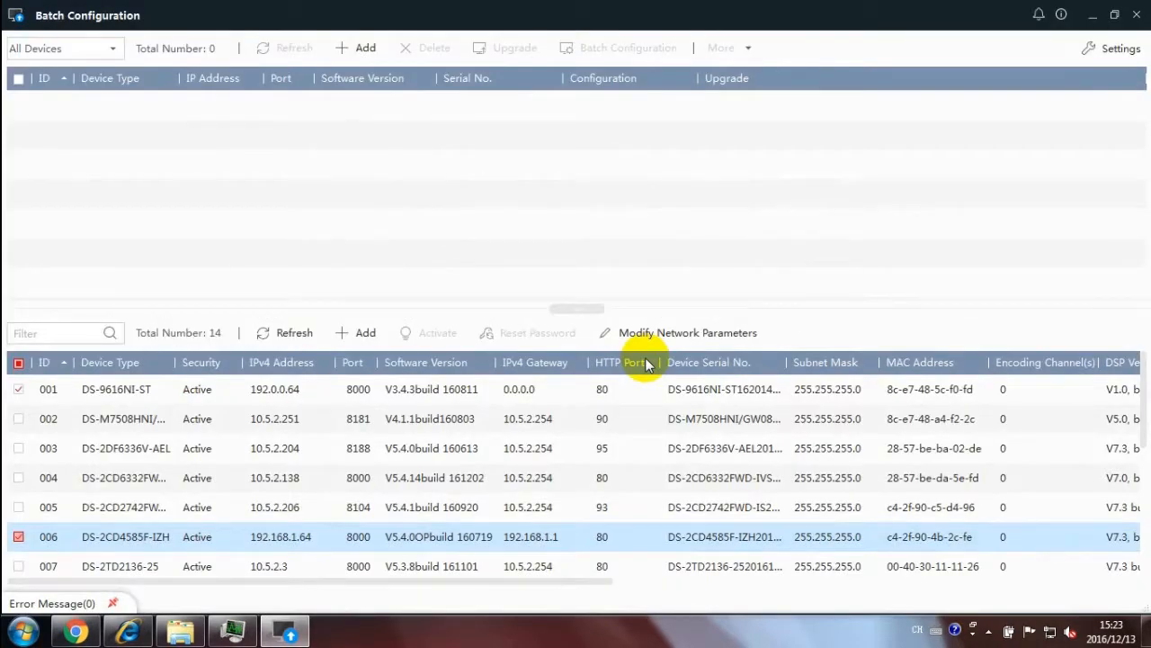
left_click(18, 448)
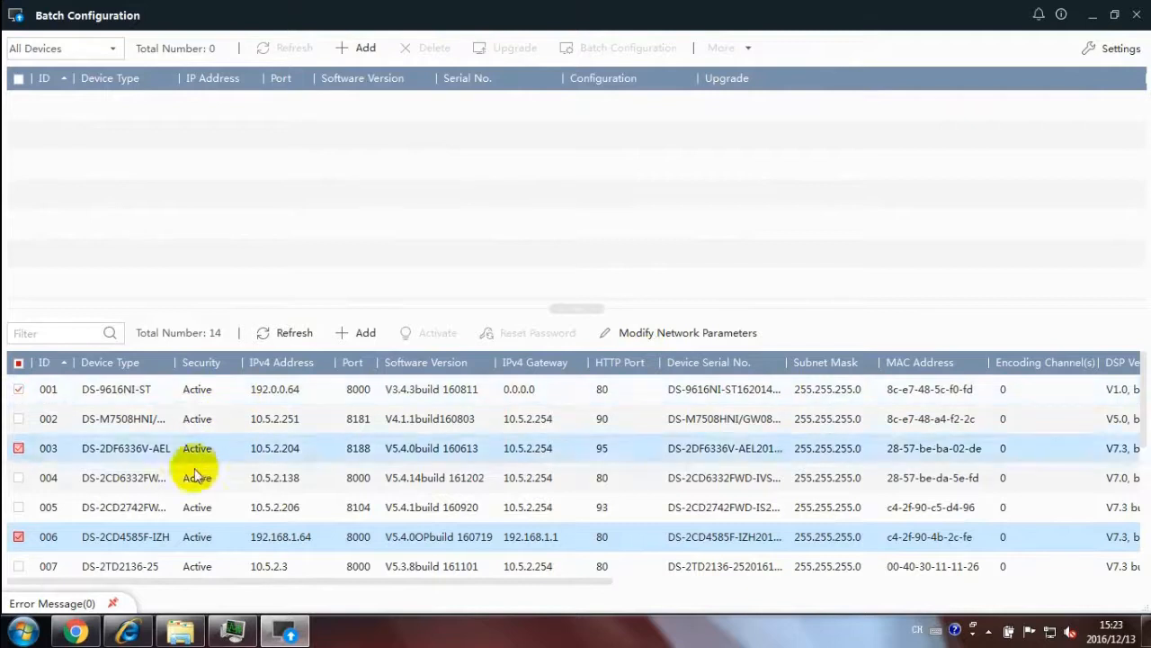